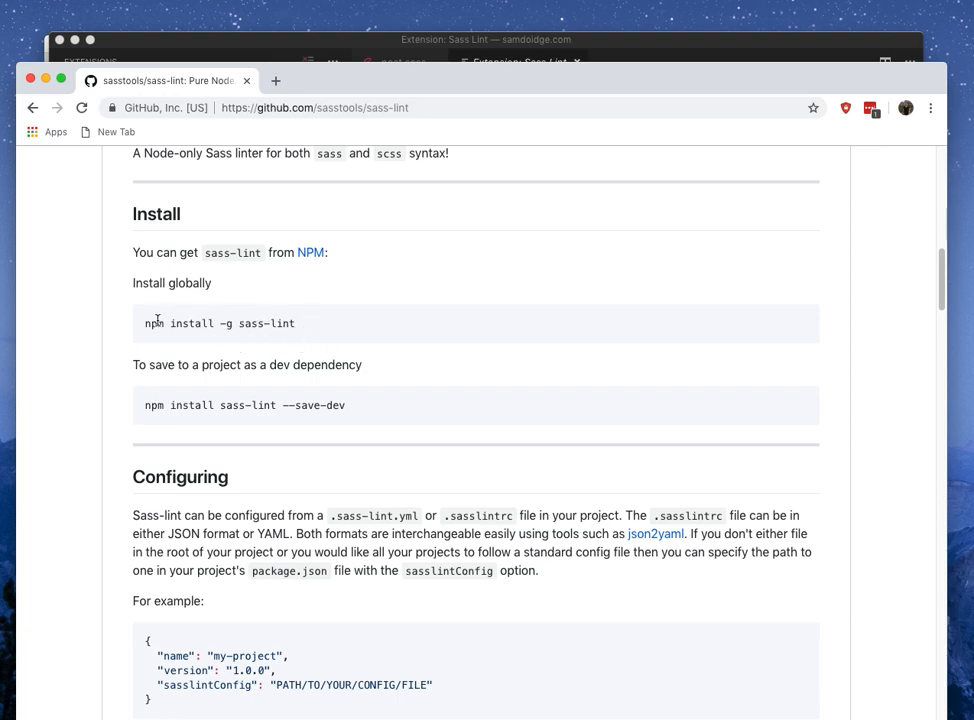
Select the global sass-lint install command on the extension page before returning to _post.scss.
double_click(266, 324)
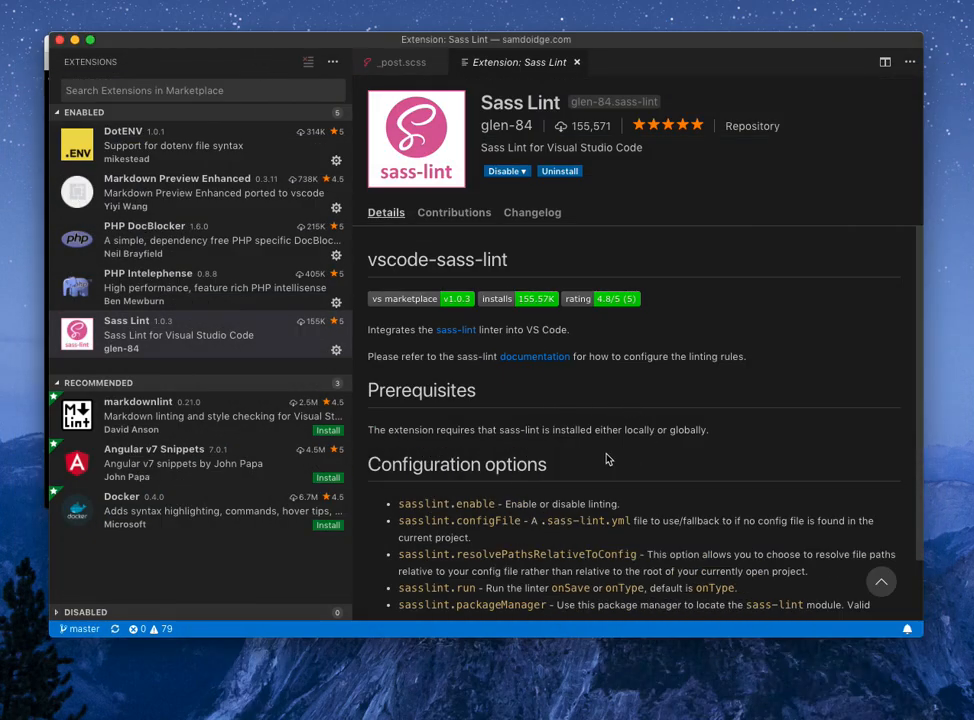
mouse_move(696, 320)
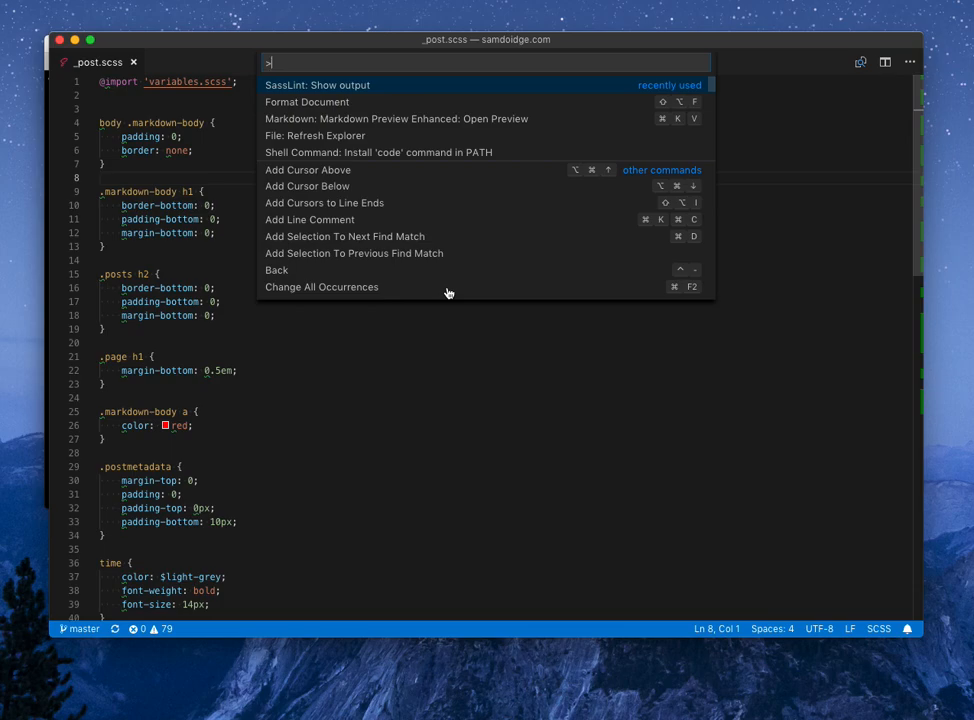
Run 'SassLint: Show output' from the Command Palette to reveal the Sass Lint output channel.
type("s")
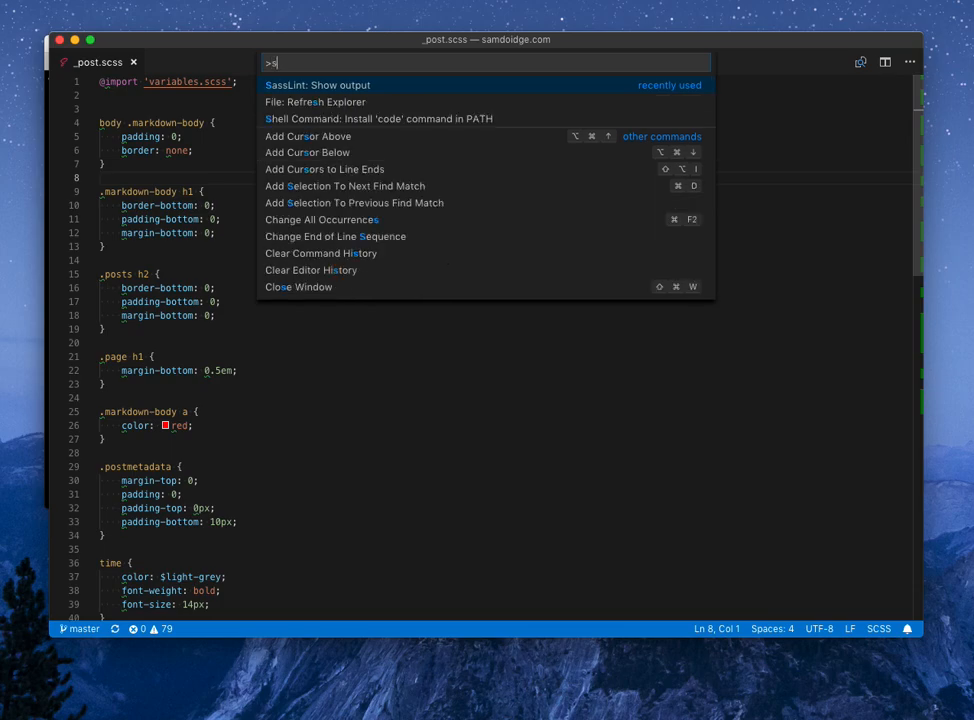
left_click(316, 84)
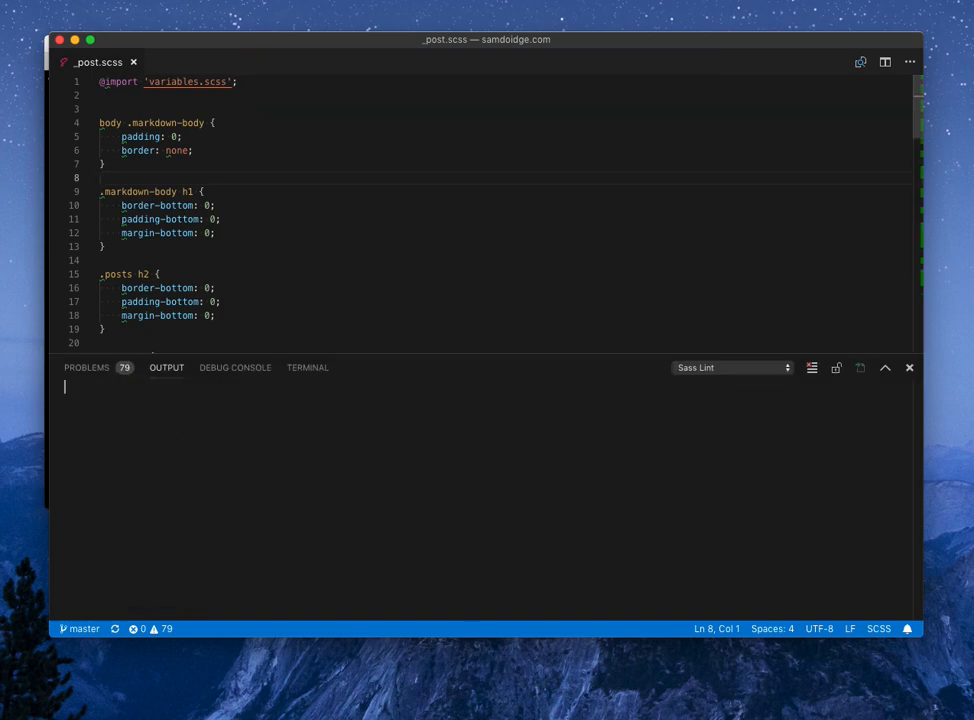
mouse_move(112, 380)
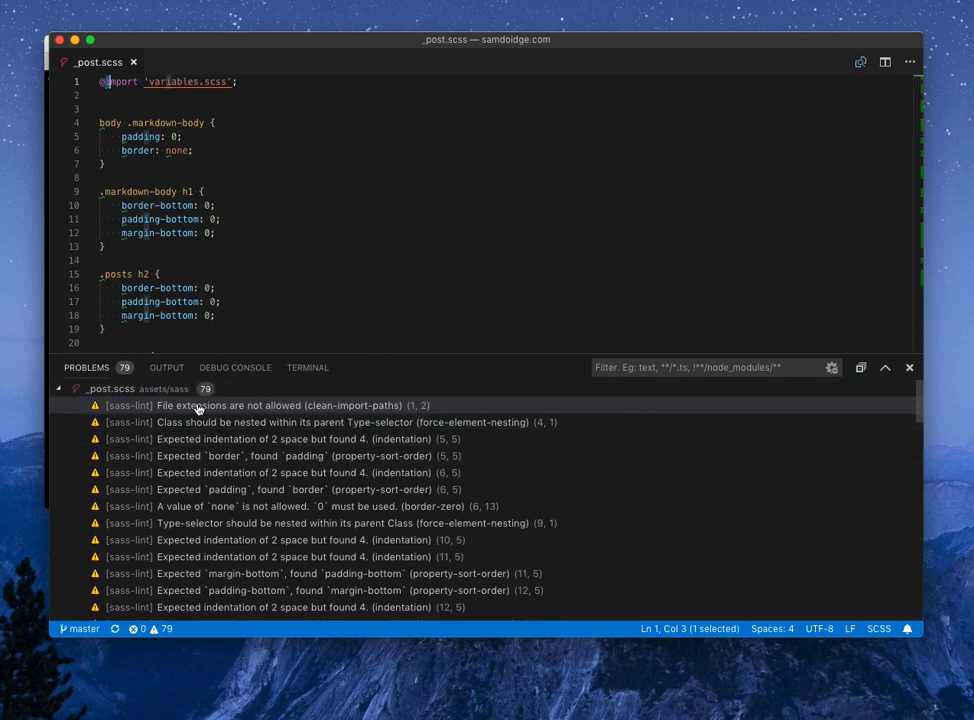
mouse_move(178, 412)
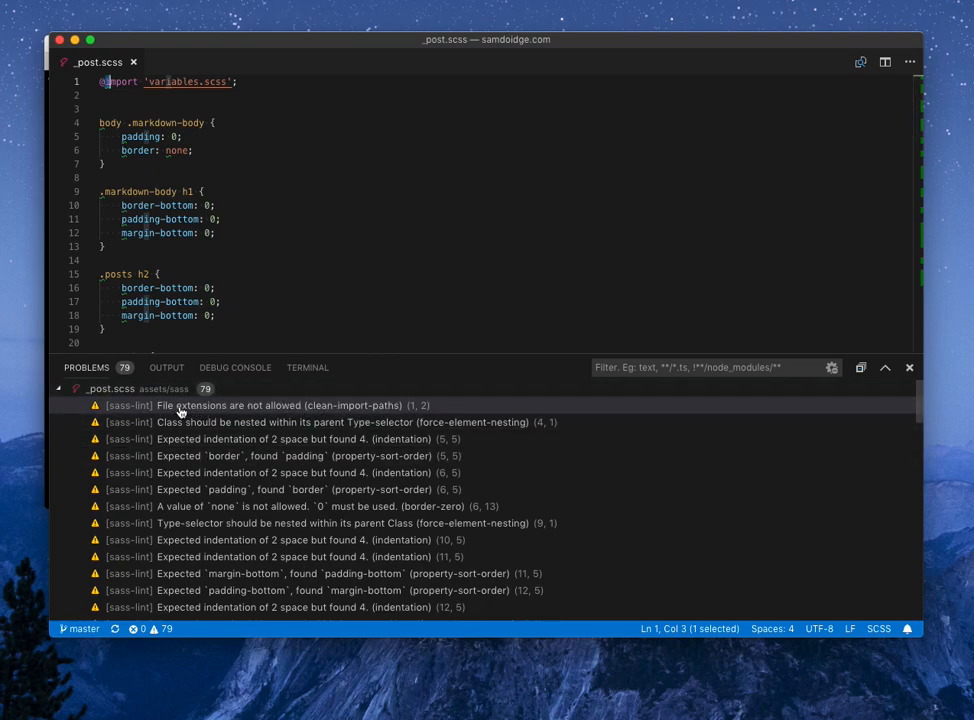
mouse_move(176, 408)
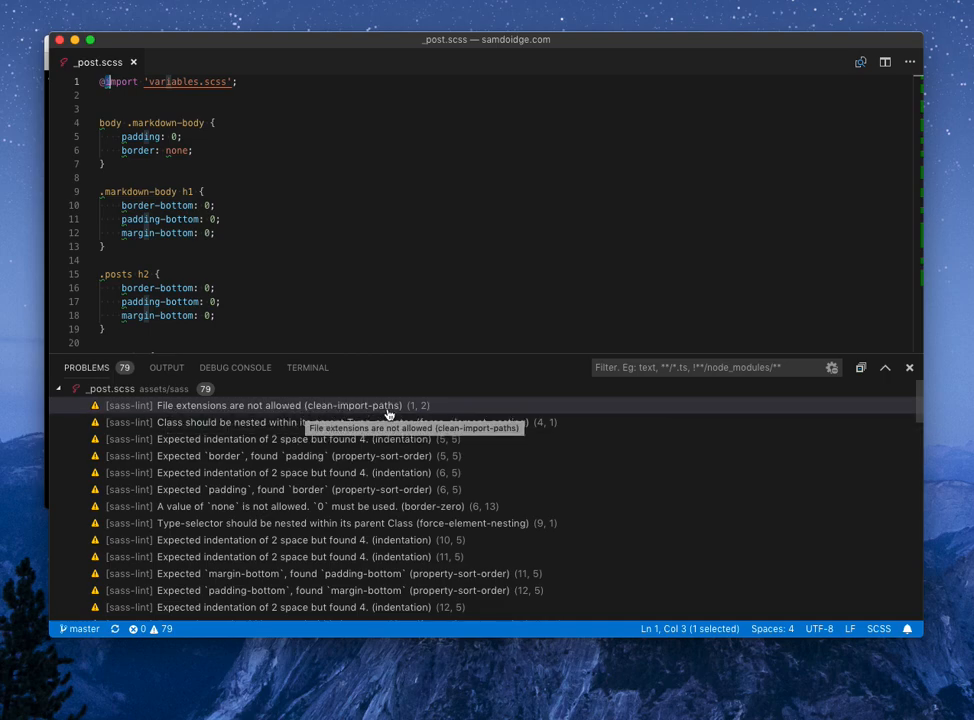
mouse_move(396, 418)
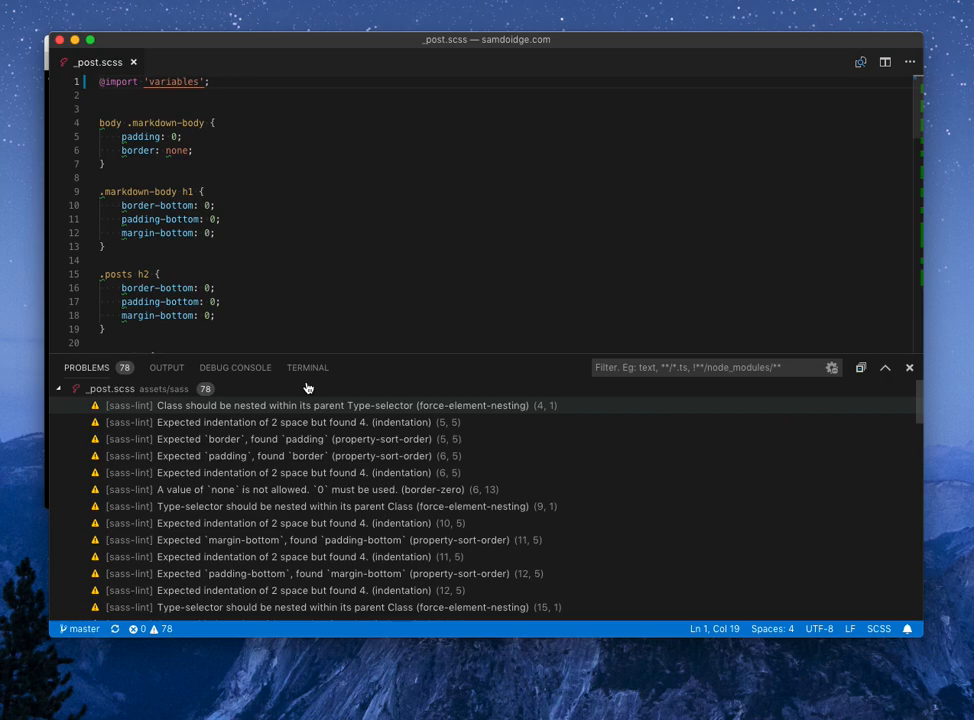
mouse_move(360, 404)
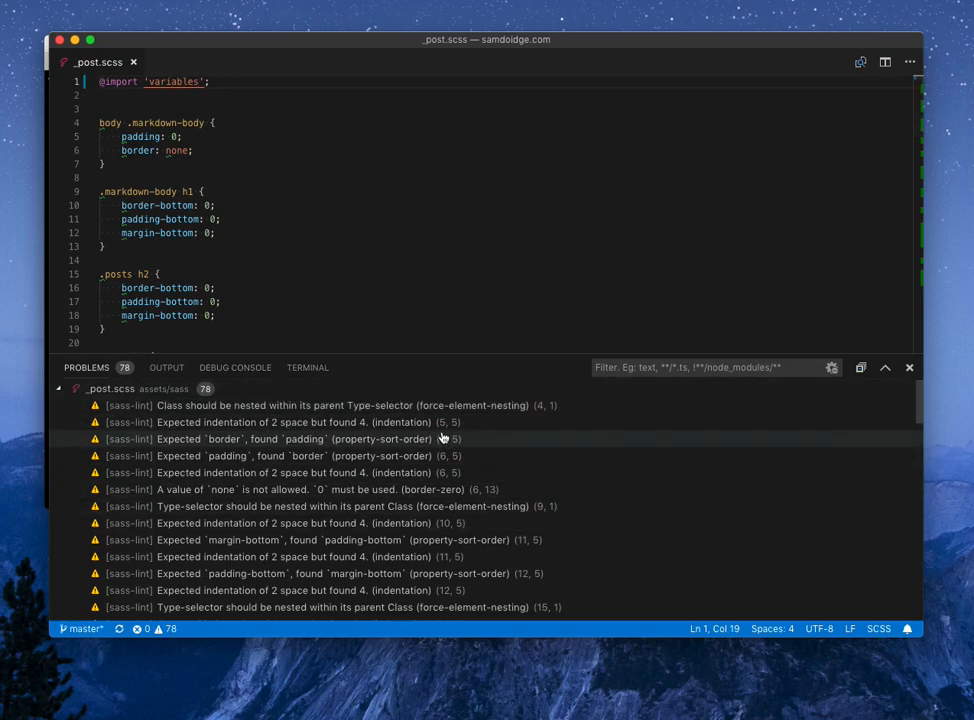
mouse_move(456, 500)
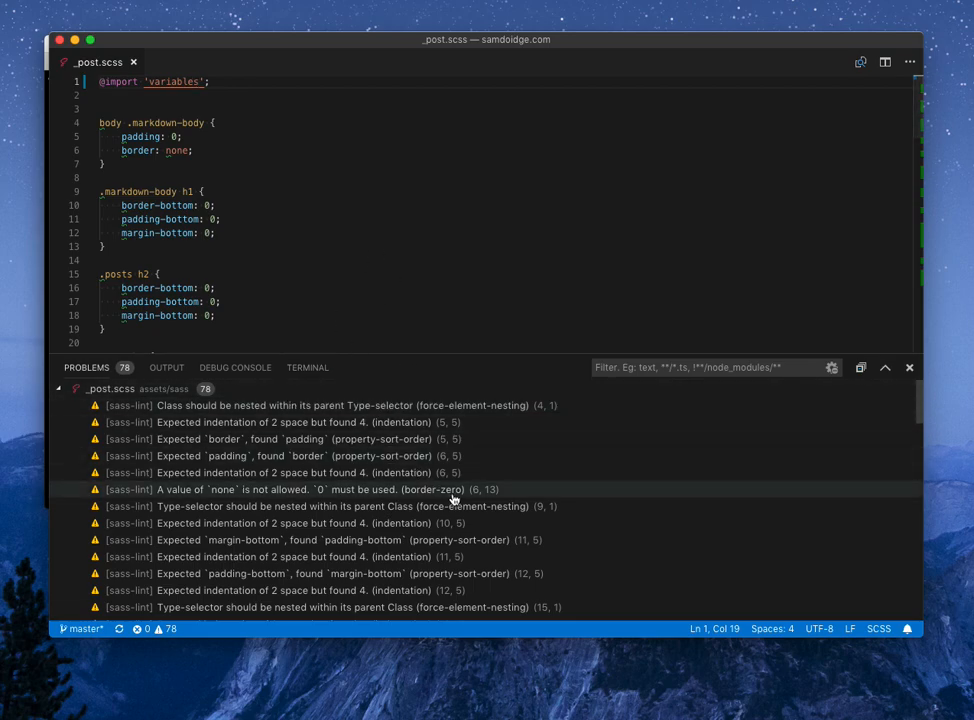
mouse_move(436, 276)
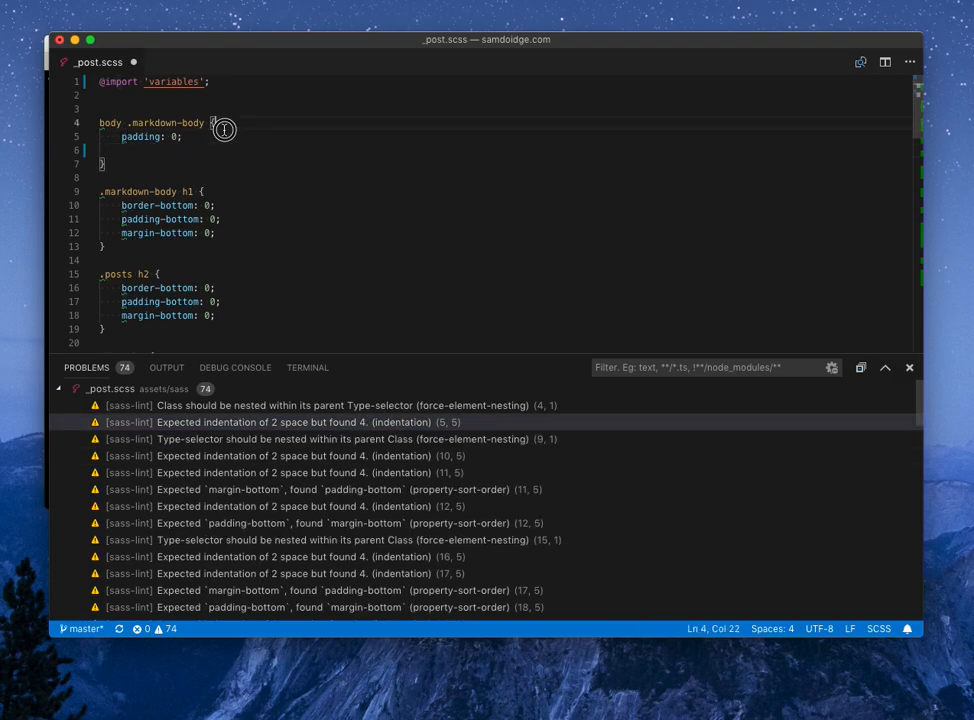
Retype 'border: none;' above padding in the body .markdown-body rule.
type("border: none;")
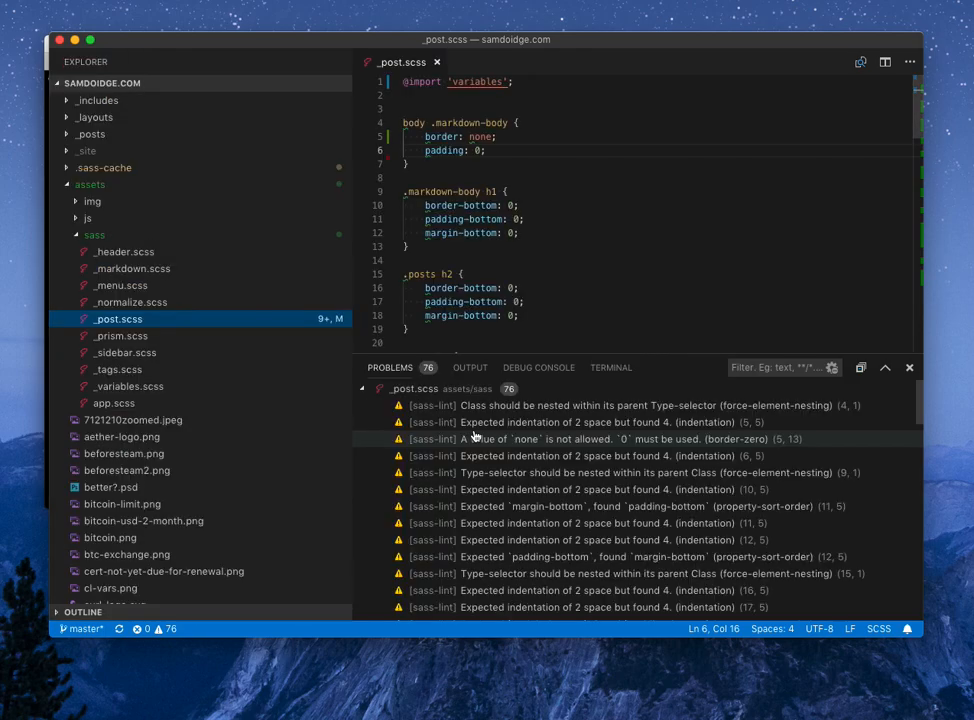
Scroll through the Explorer file tree to the project's root files and .sass-lint.yml.
scroll("down", 3)
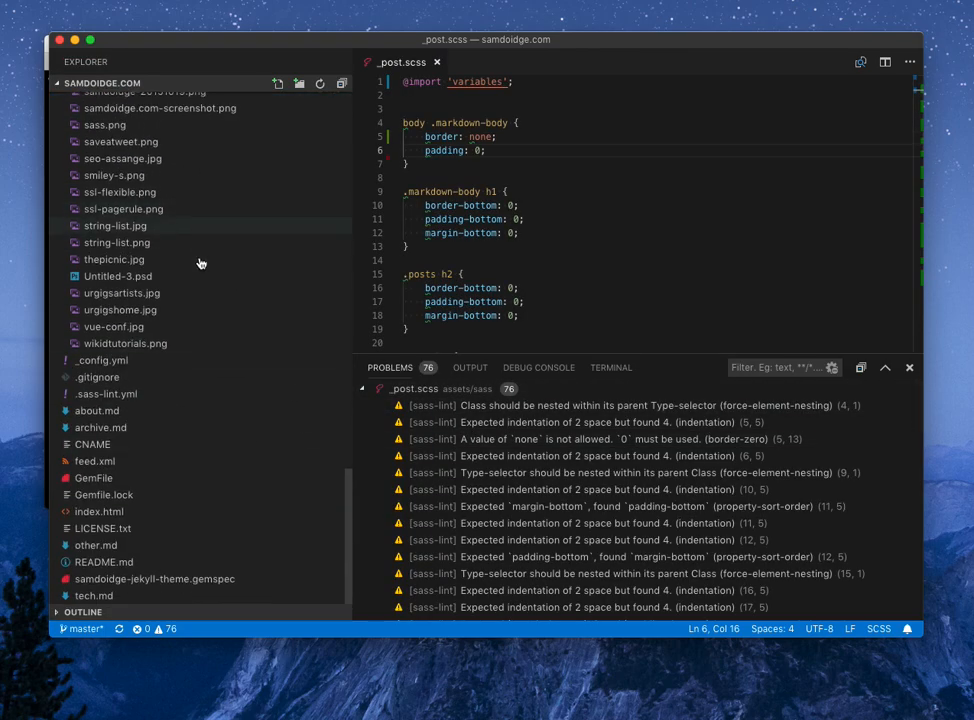
mouse_move(208, 504)
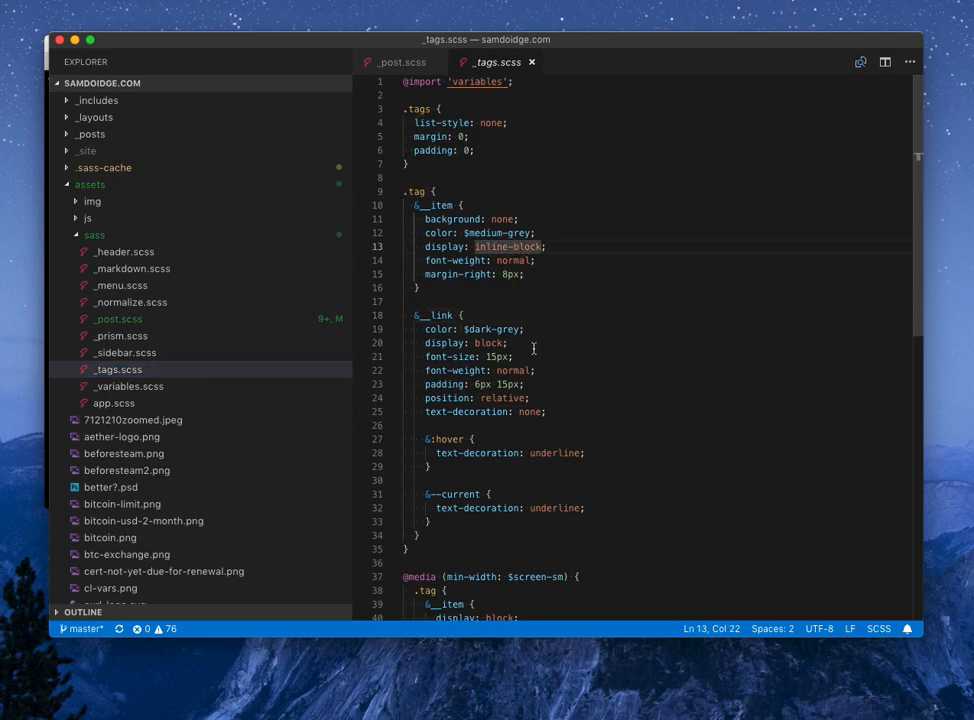
Inspect the .tag __link block in _tags.scss, then switch to _variables.scss.
double_click(440, 316)
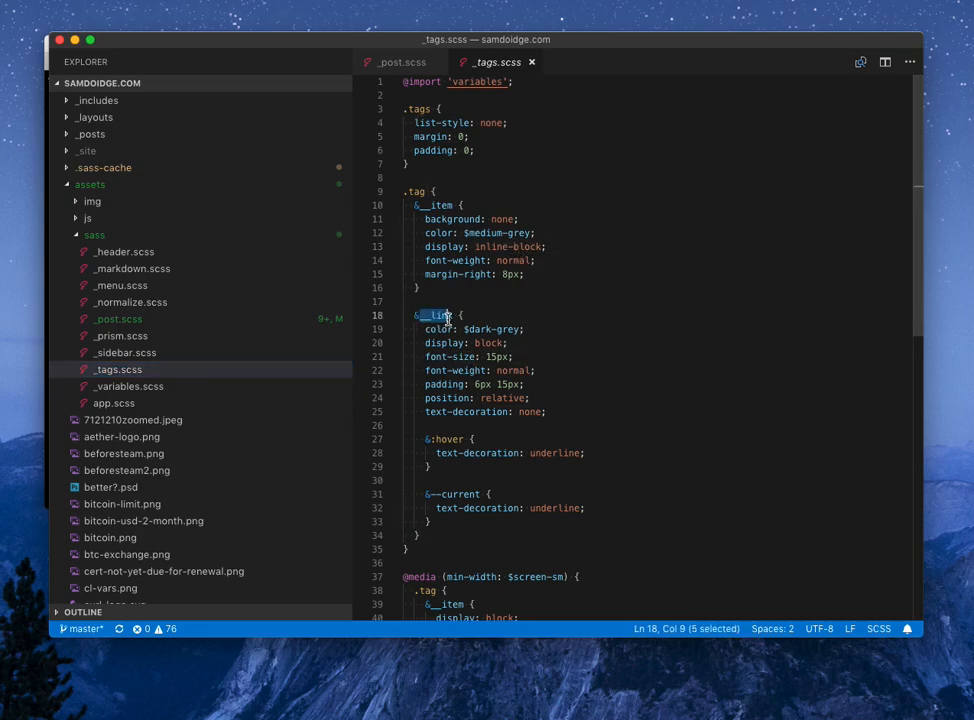
scroll("down", 3)
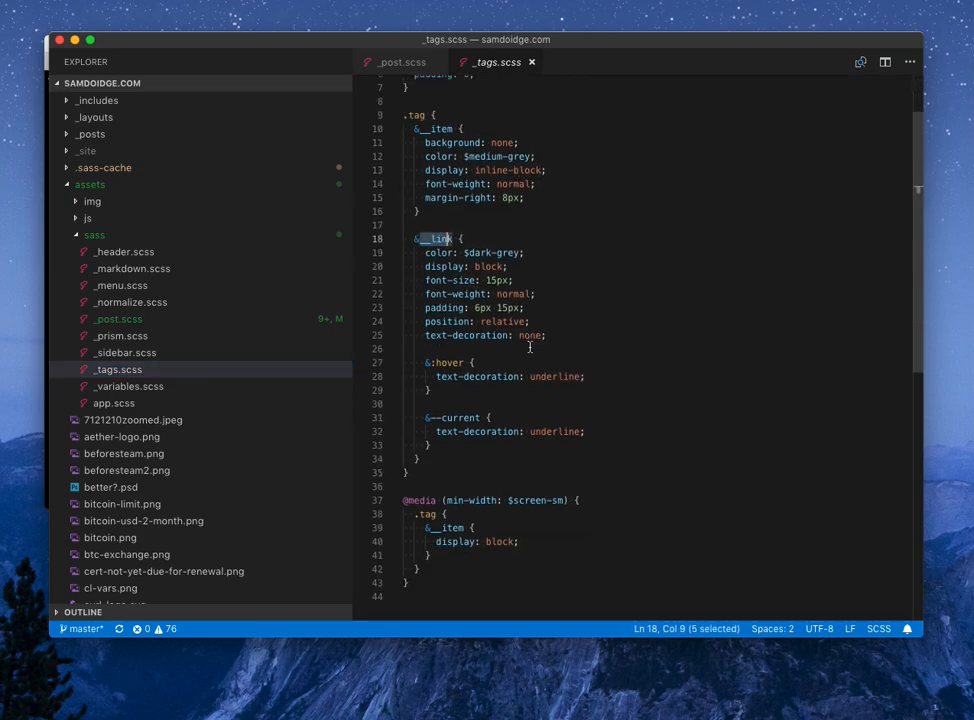
left_click(128, 386)
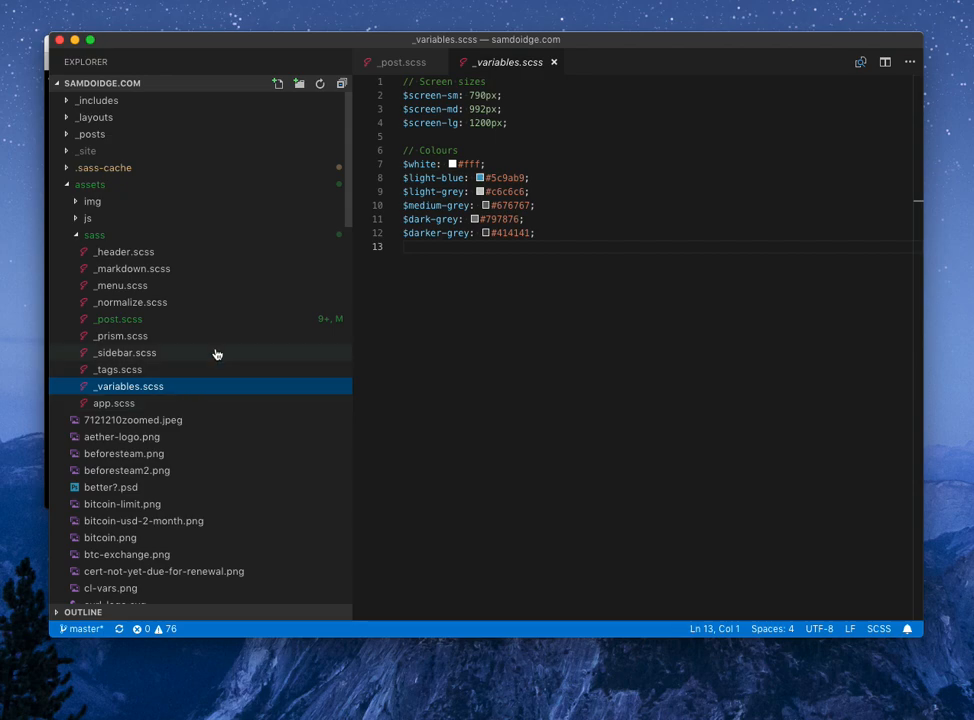
mouse_move(454, 176)
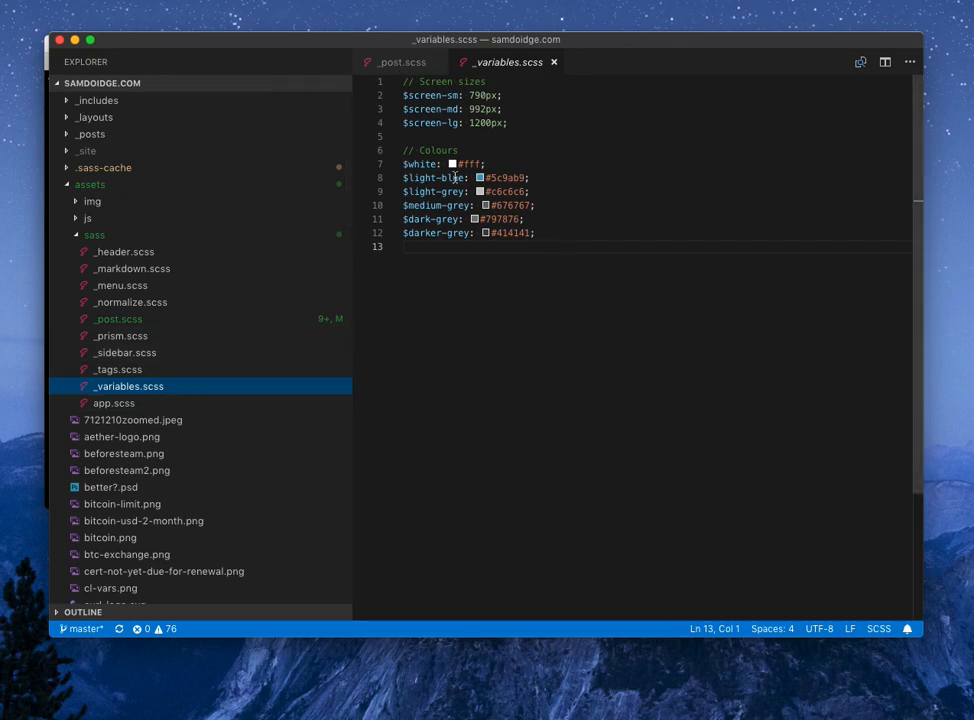
Return to _post.scss and scroll to the a.comments-link rules at the end.
left_click(408, 62)
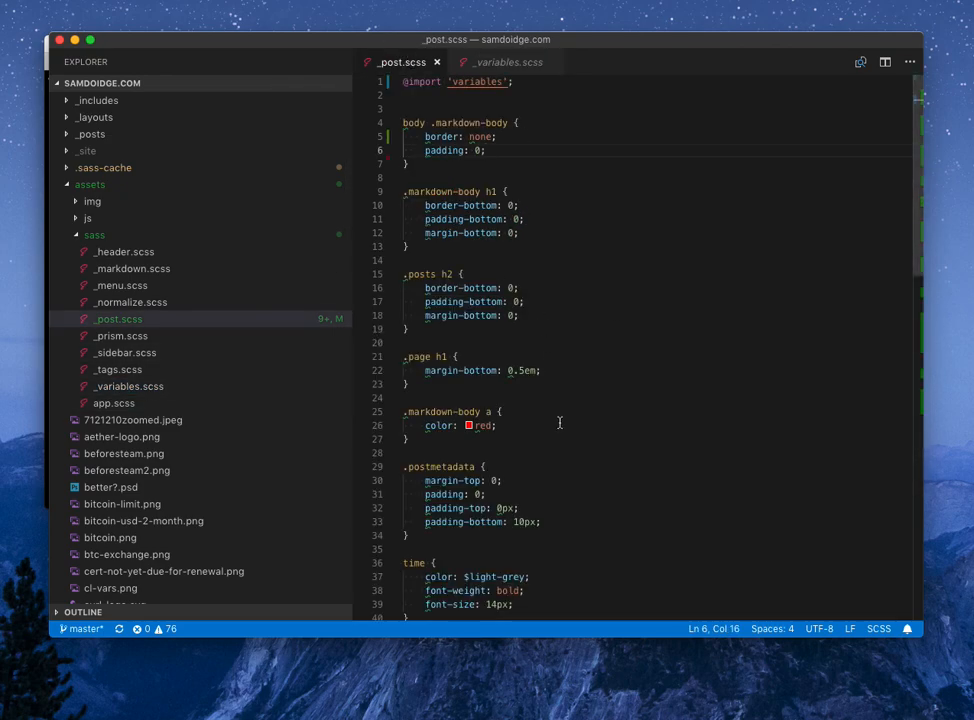
scroll("down", 3)
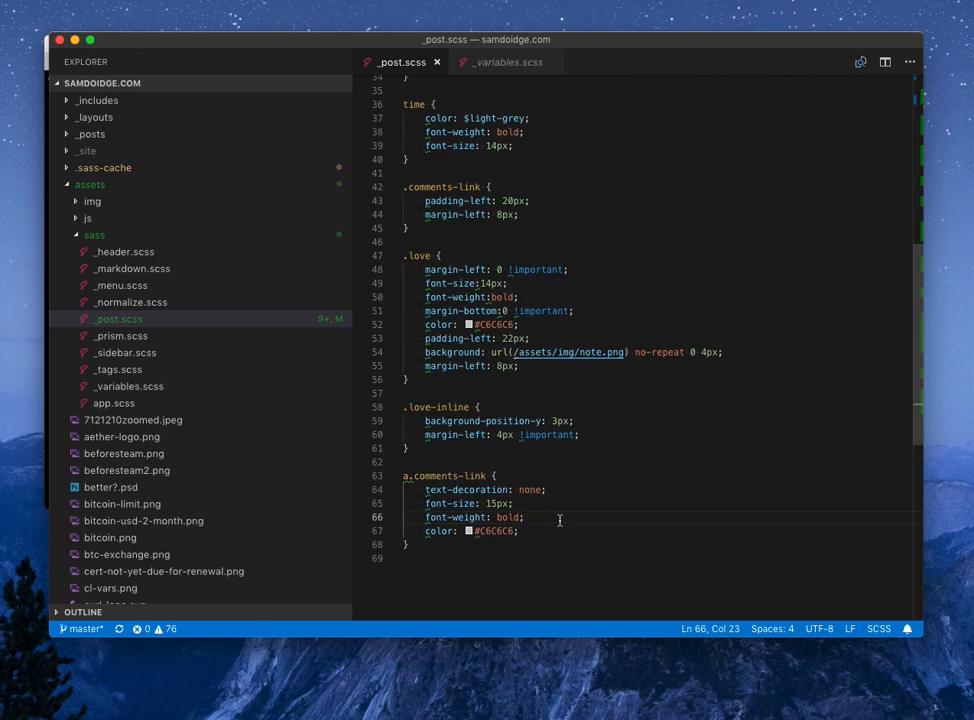
Show the Sass Lint output and switch to the Problems list of 76 warnings.
key("Cmd+p")
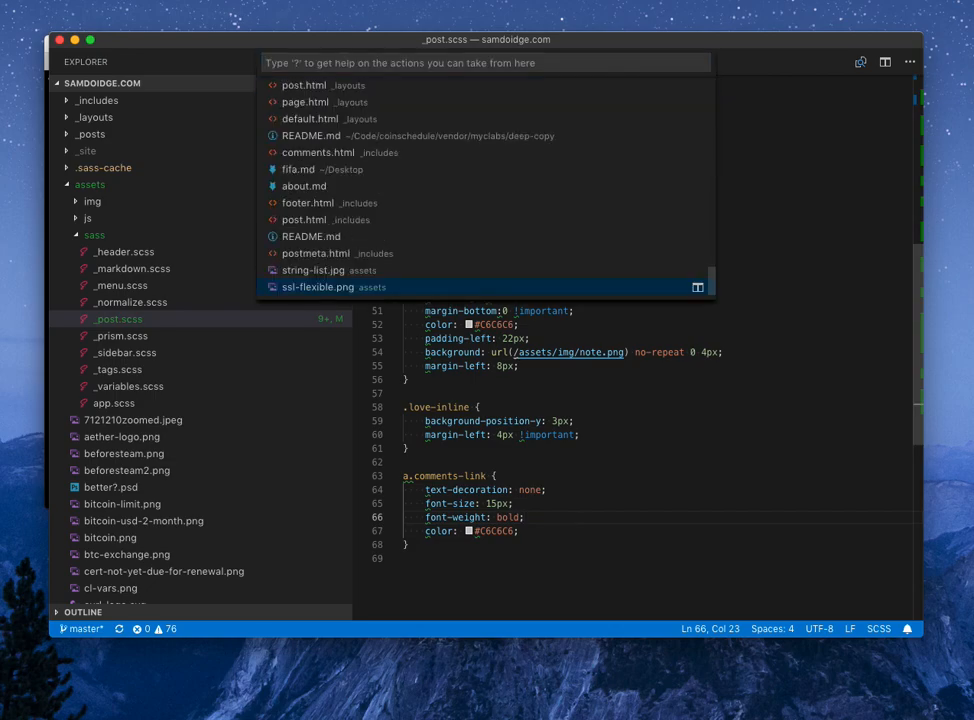
key("Escape")
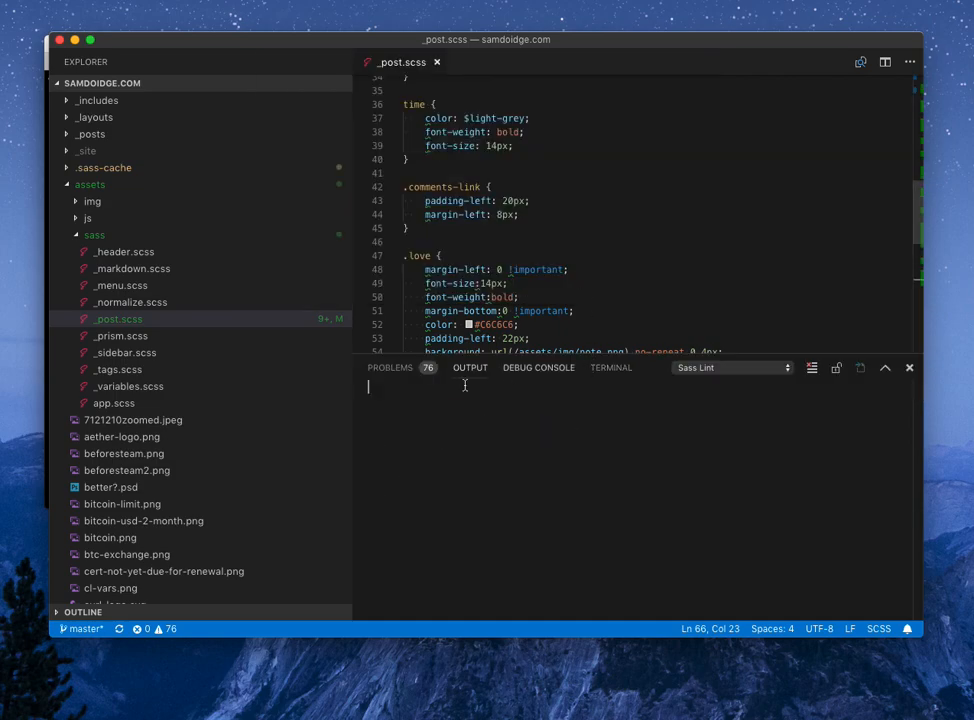
left_click(390, 368)
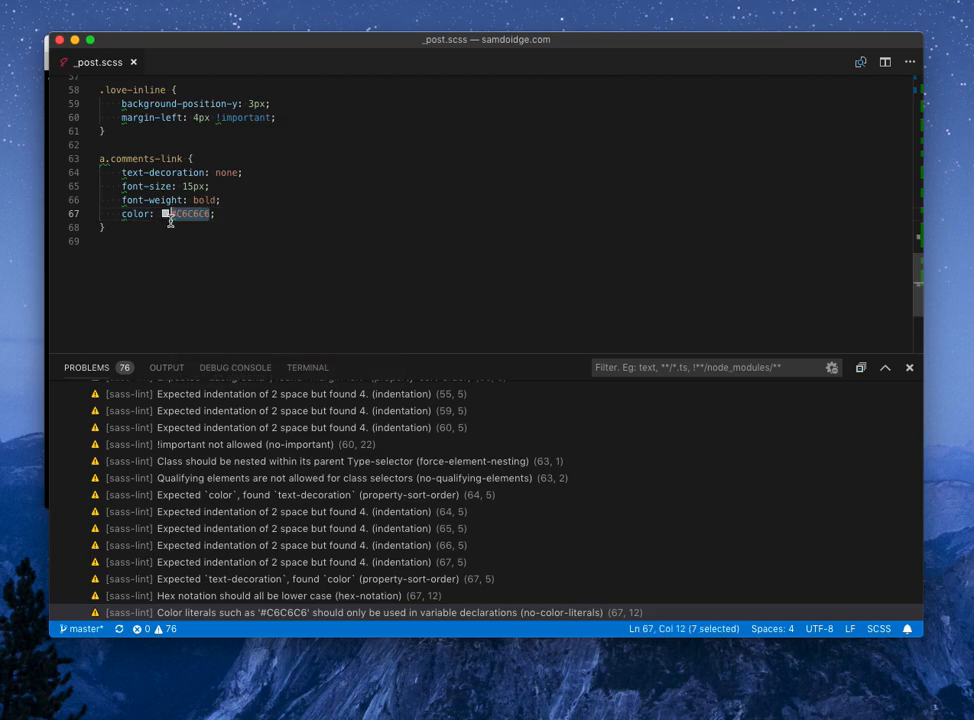
Replace the #C6C6C6 colour in a.comments-link with the $light-white variable.
type("$")
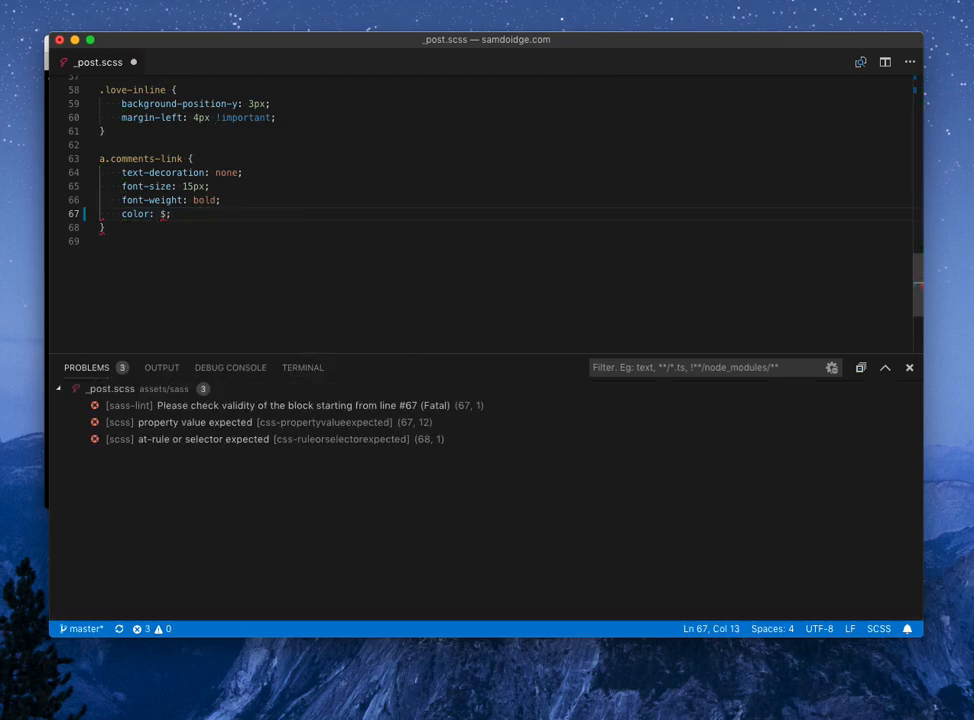
type("l")
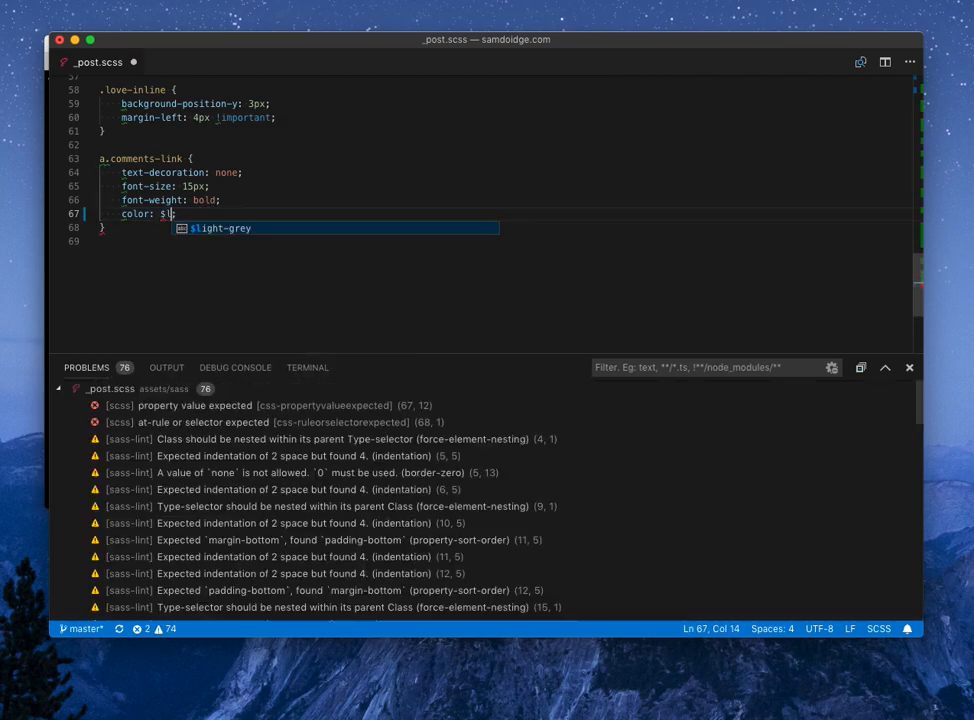
type("light")
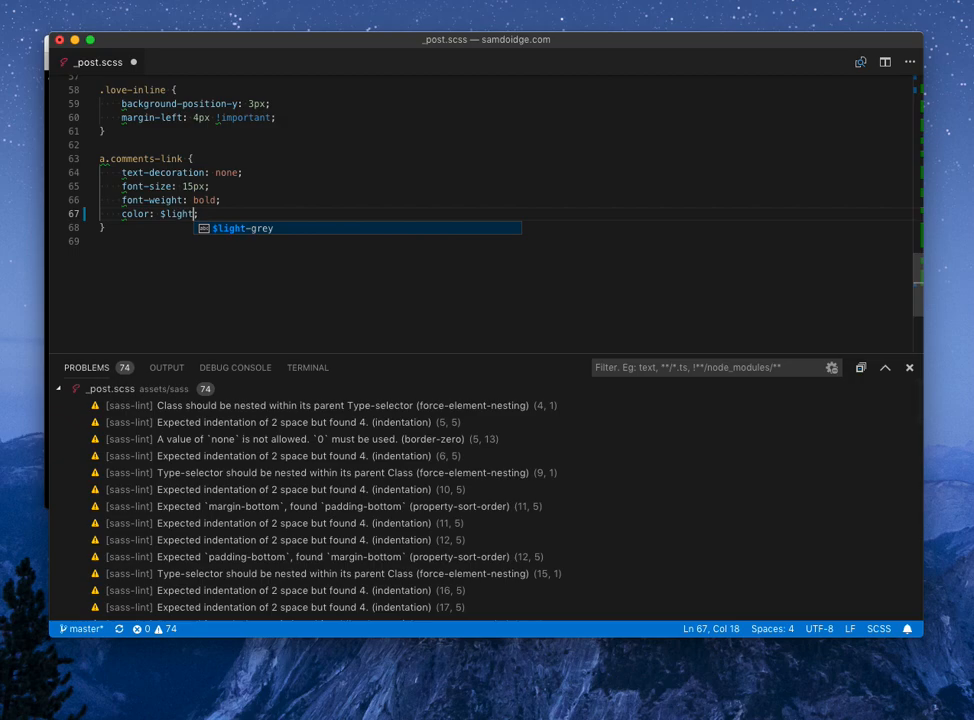
type("-white")
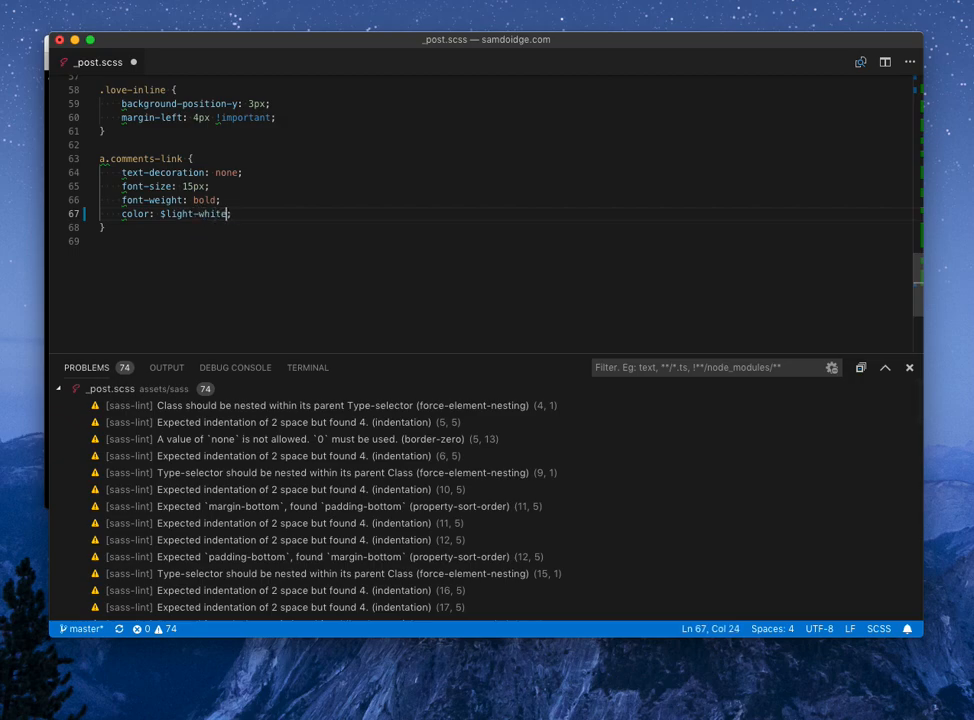
mouse_move(244, 536)
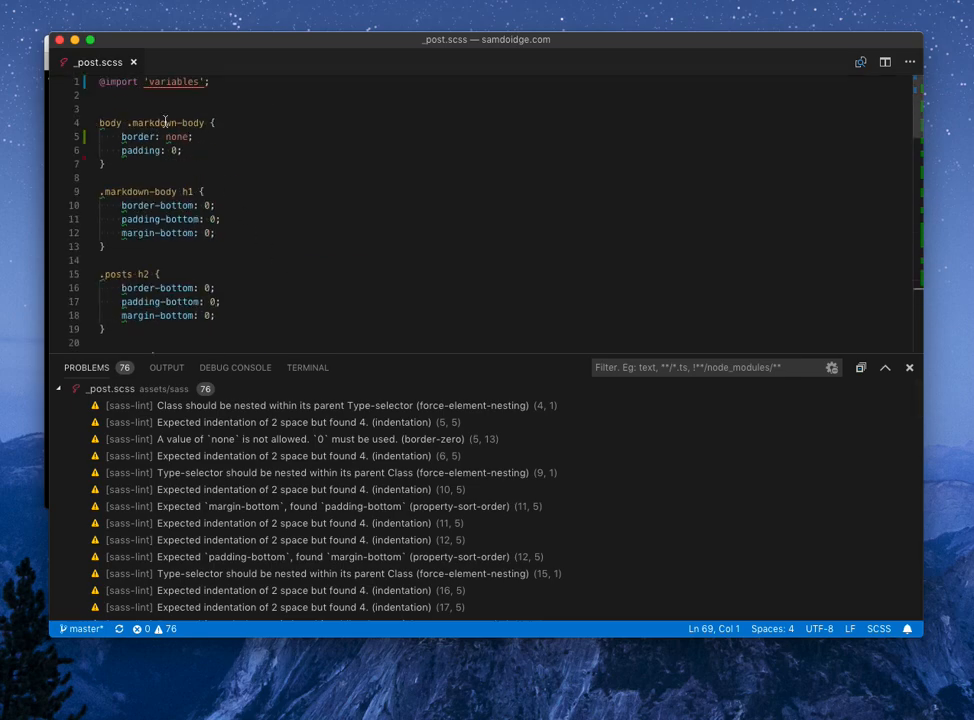
mouse_move(254, 112)
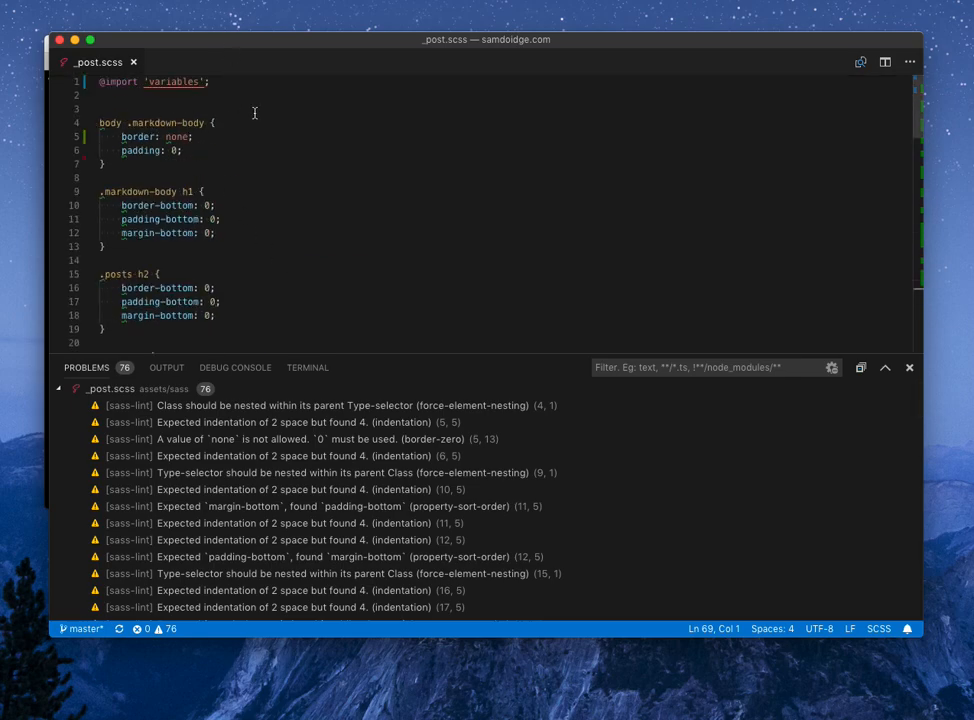